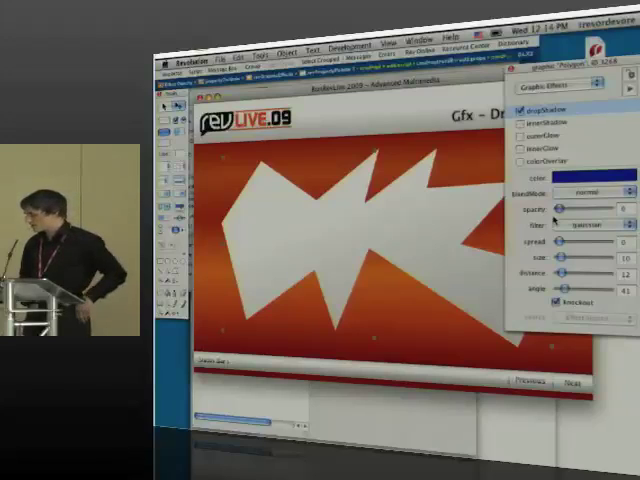
# - Raise the polygon's blue dropShadow opacity to 255 and its size to 97
pyautogui.moveTo(553, 209); pyautogui.dragTo(610, 209)
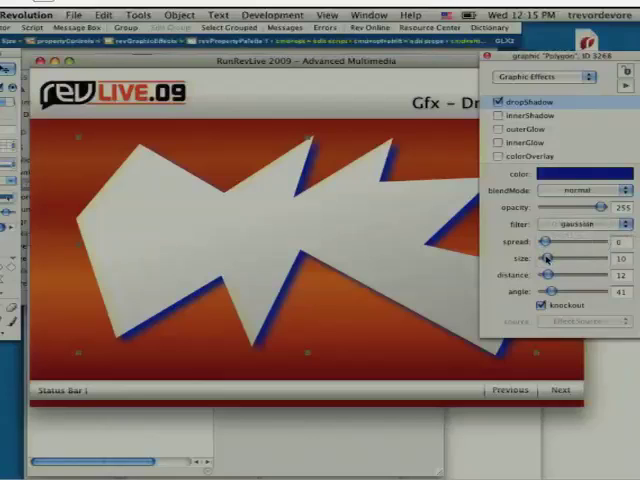
pyautogui.moveTo(548, 259); pyautogui.dragTo(570, 259)
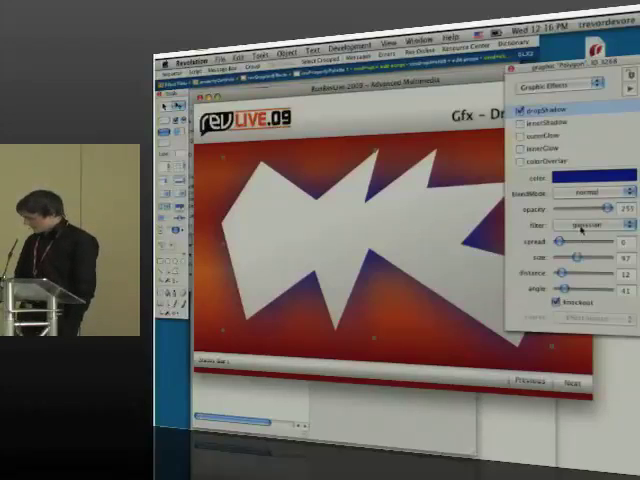
# - Push the blue dropShadow far from the polygon with distance about 83 and size 16
pyautogui.moveTo(548, 243); pyautogui.dragTo(570, 243)
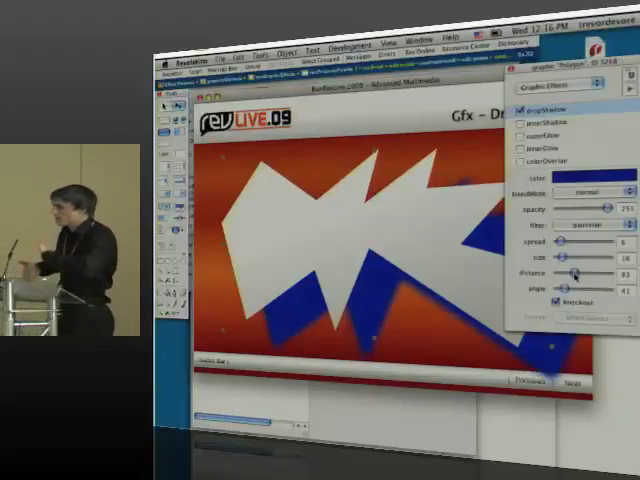
# - Swing the shadow angle so it falls above-left, then advance to the black-polygon card
pyautogui.moveTo(565, 272); pyautogui.dragTo(575, 272)
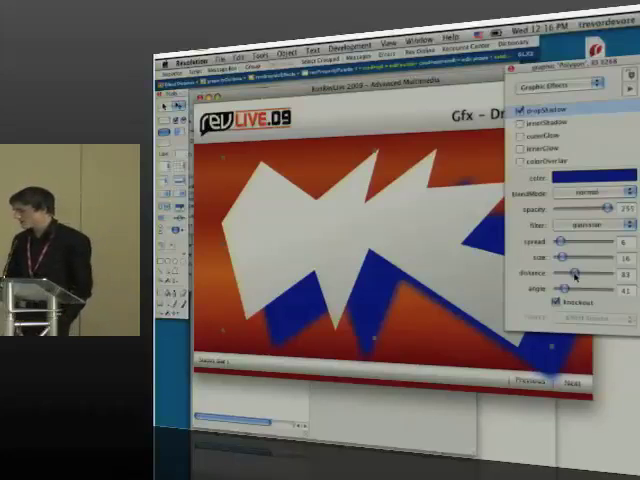
pyautogui.moveTo(573, 268); pyautogui.dragTo(600, 268)
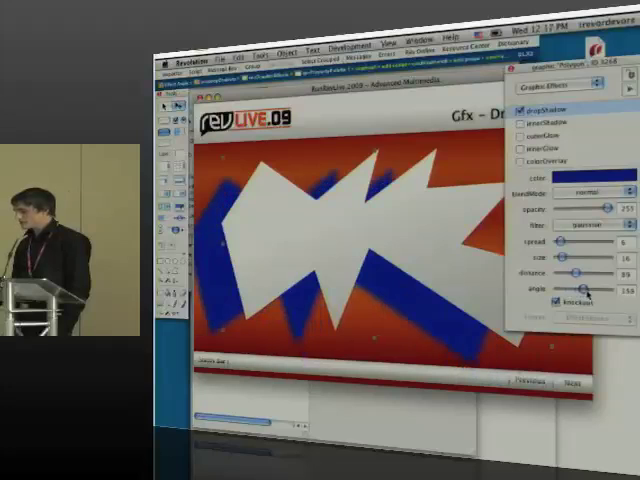
pyautogui.moveTo(570, 293); pyautogui.dragTo(595, 293)
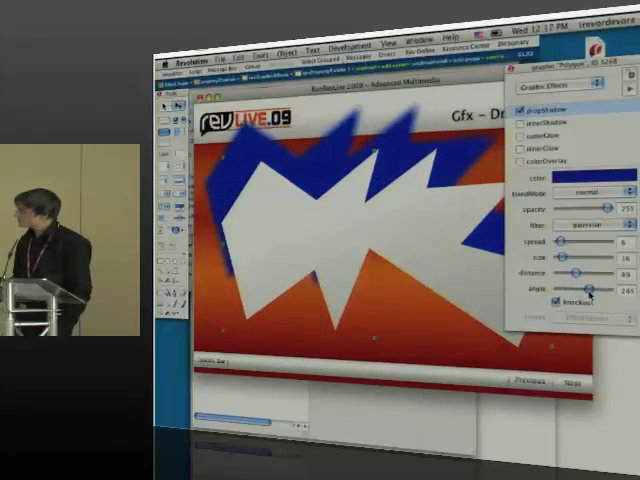
pyautogui.click(503, 395)
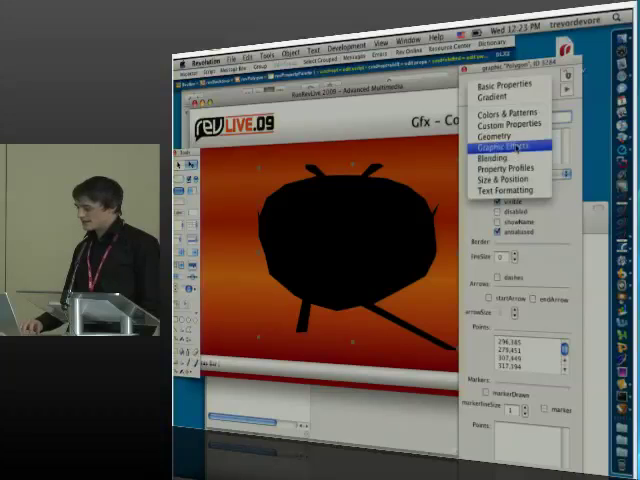
# - Give the black polygon a red colorOverlay with lowered opacity
pyautogui.click(515, 146)
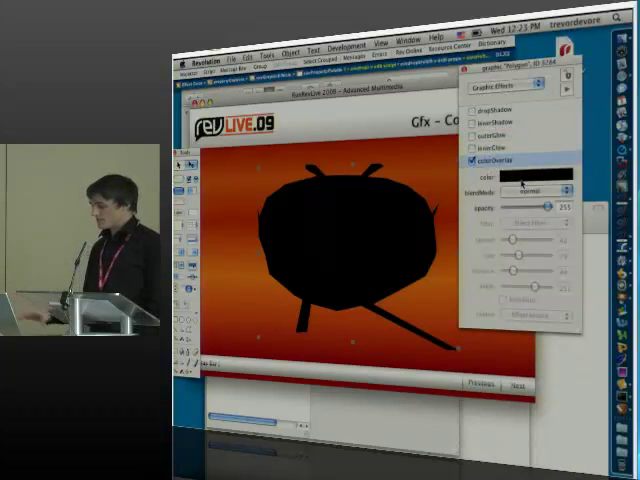
pyautogui.moveTo(565, 207); pyautogui.dragTo(550, 207)
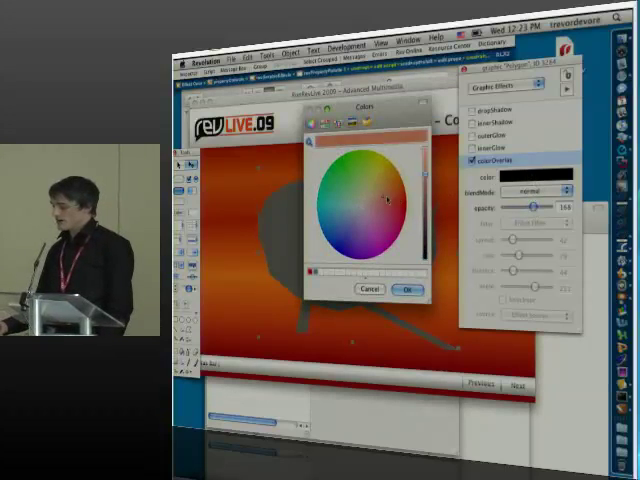
pyautogui.click(407, 289)
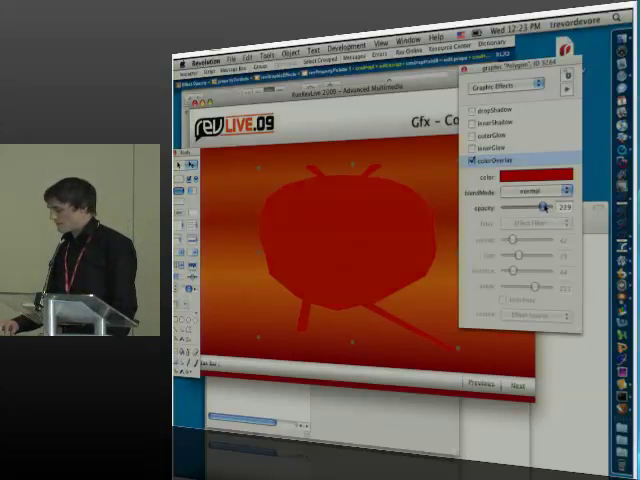
pyautogui.click(541, 171)
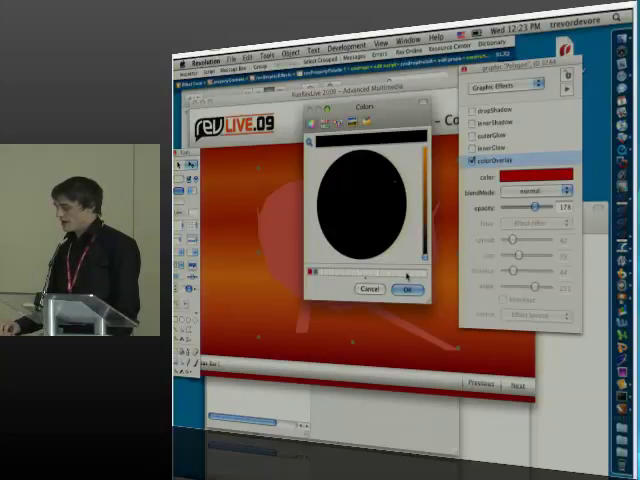
pyautogui.click(408, 289)
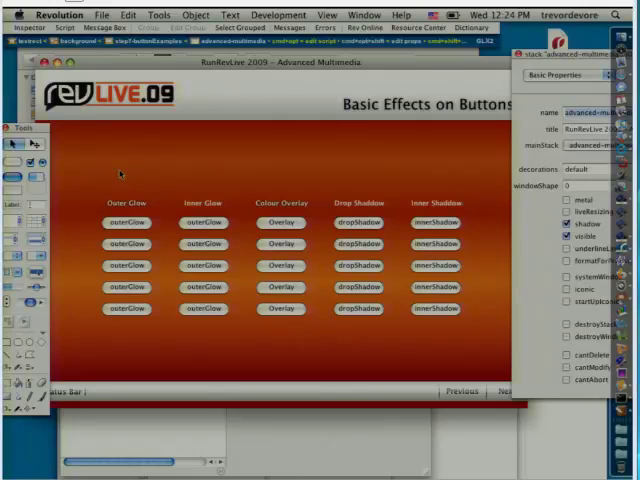
pyautogui.moveTo(126, 221)
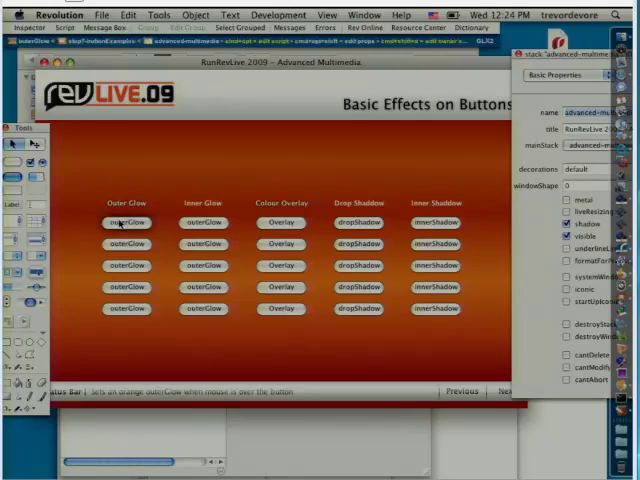
pyautogui.moveTo(124, 244)
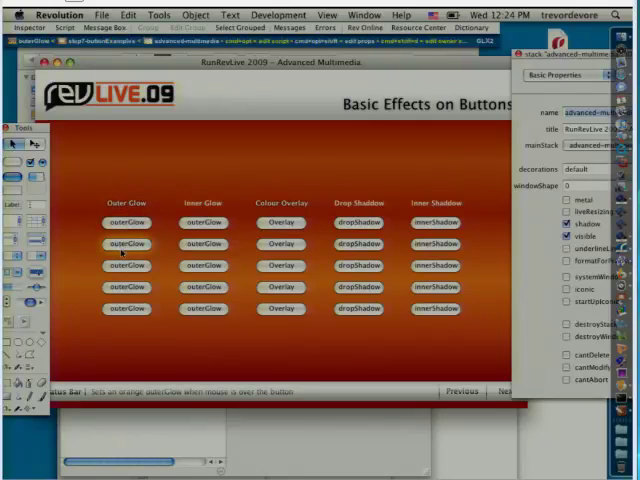
pyautogui.moveTo(125, 309)
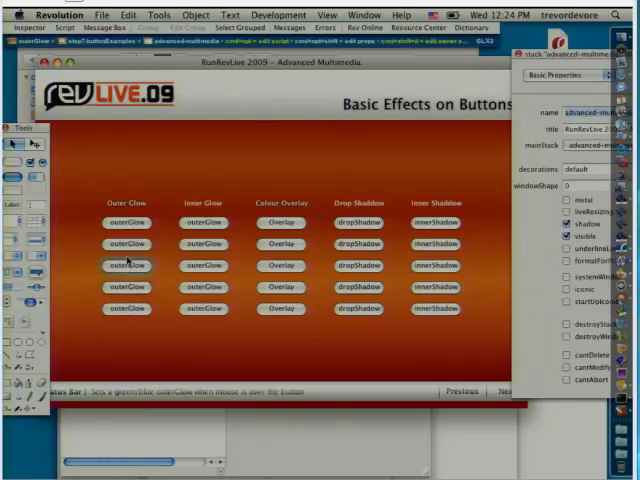
pyautogui.moveTo(124, 223)
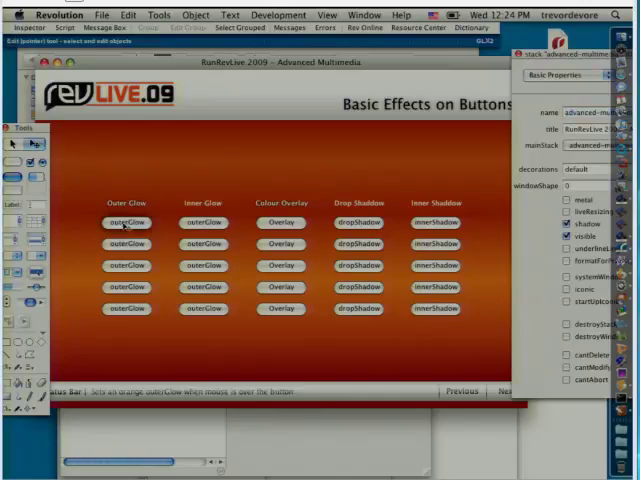
# - Try an outerGlow button to reveal its glow and descriptive caption
pyautogui.click(126, 223)
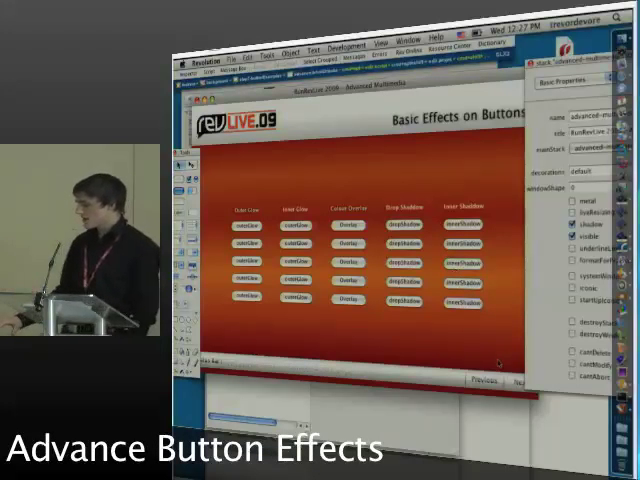
# - Advance to the Advanced Effects on Buttons card with pulse and colour-wheel glows
pyautogui.click(518, 383)
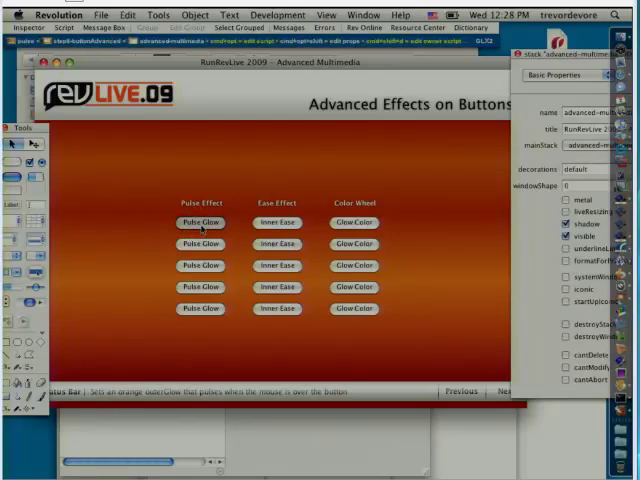
pyautogui.moveTo(200, 244)
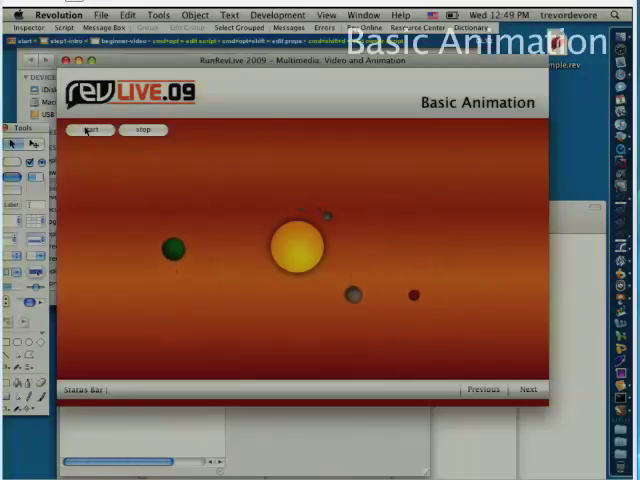
# - Run the Basic Animation planet orbit, then move to Advanced Animation with Effects
pyautogui.click(92, 130)
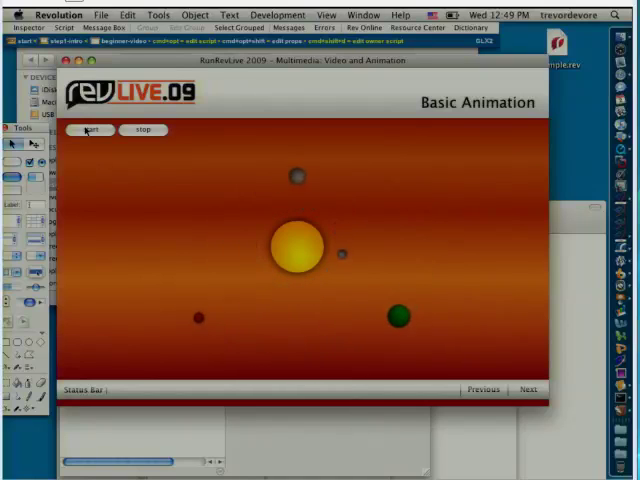
pyautogui.click(90, 130)
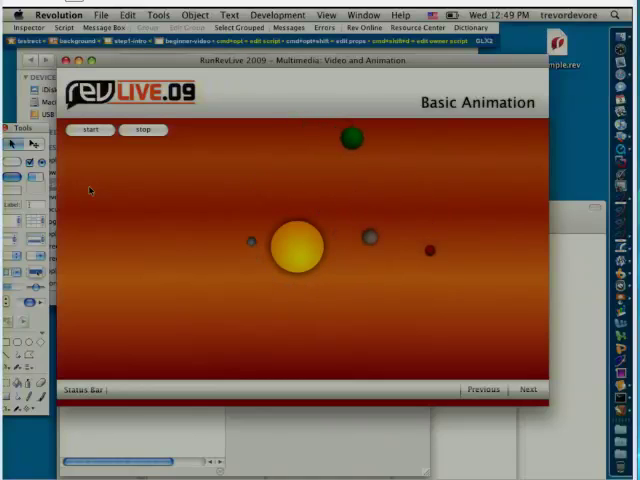
pyautogui.click(528, 389)
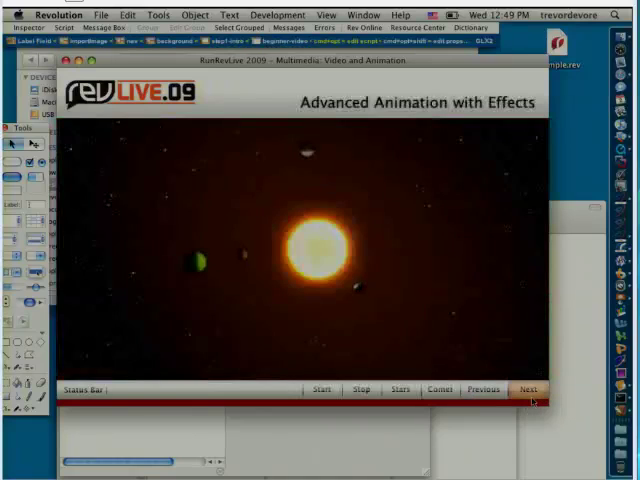